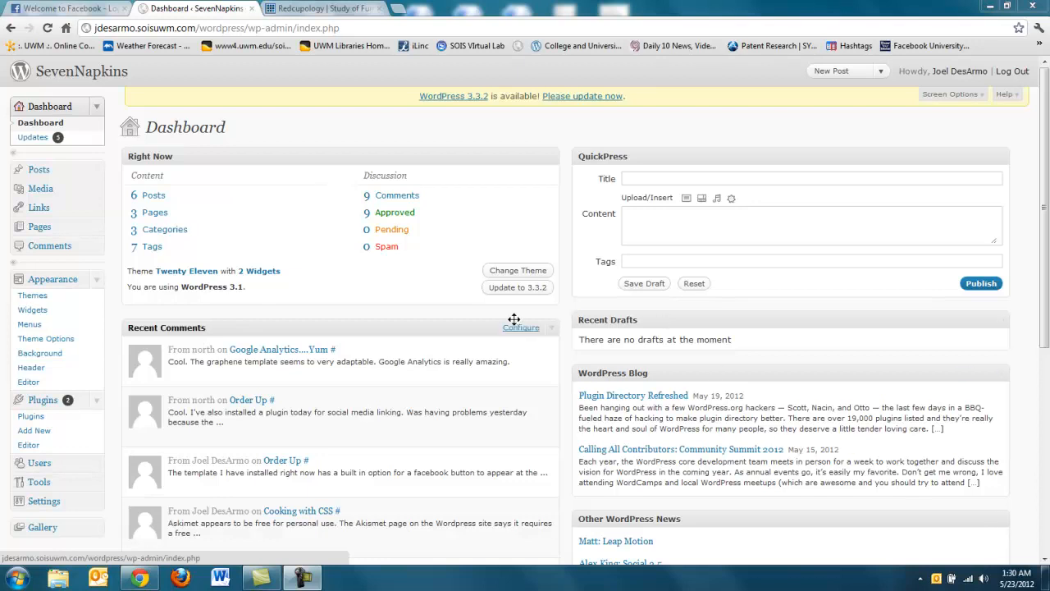
{"action": "mouse_move", "coordinate": [433, 318]}
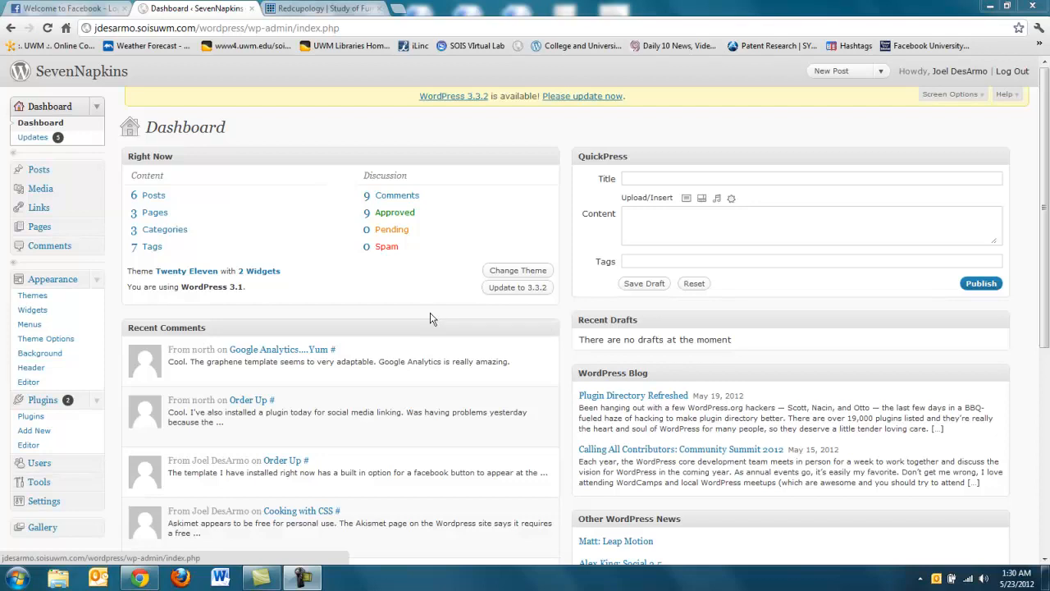
{"action": "mouse_move", "coordinate": [111, 315]}
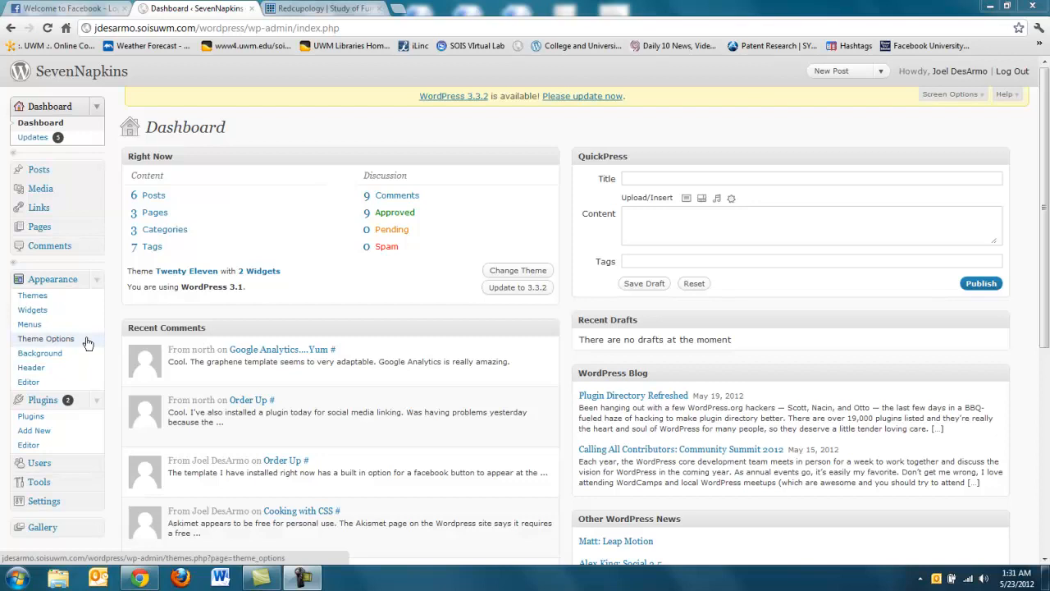
{"action": "mouse_move", "coordinate": [33, 295]}
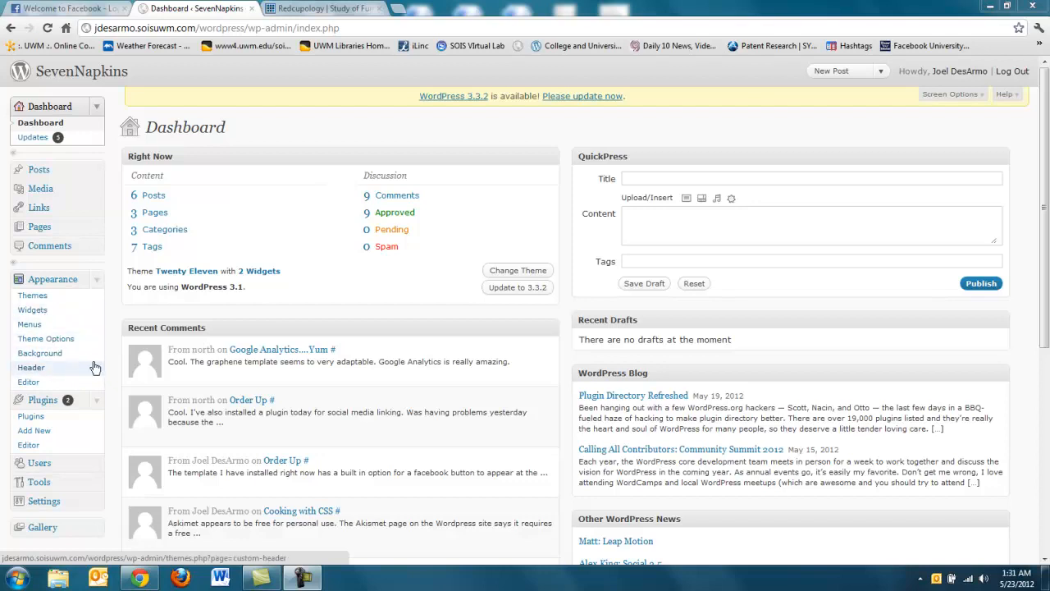
{"action": "mouse_move", "coordinate": [111, 369]}
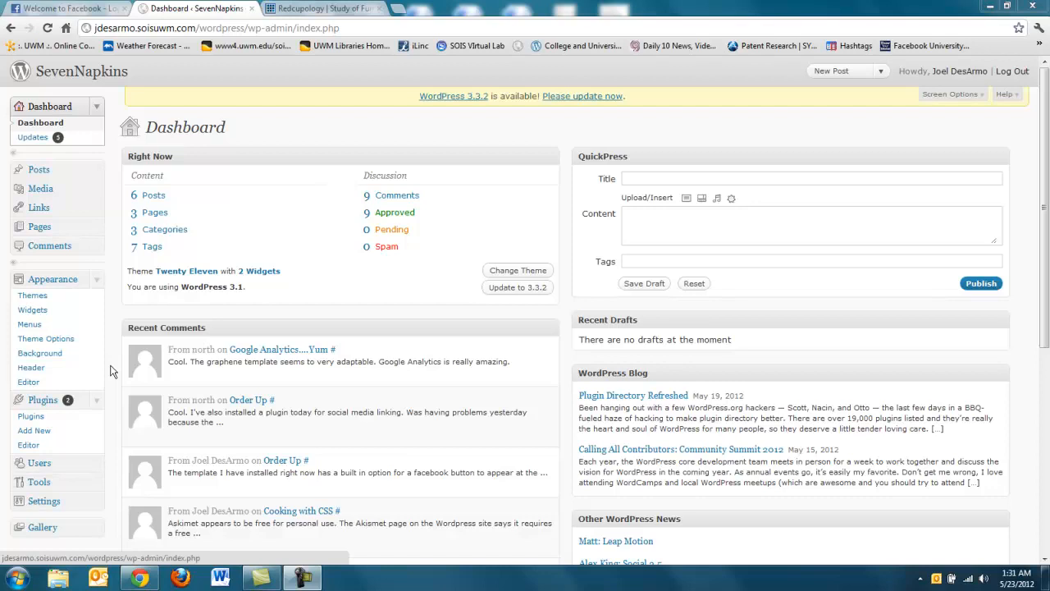
{"action": "mouse_move", "coordinate": [118, 404]}
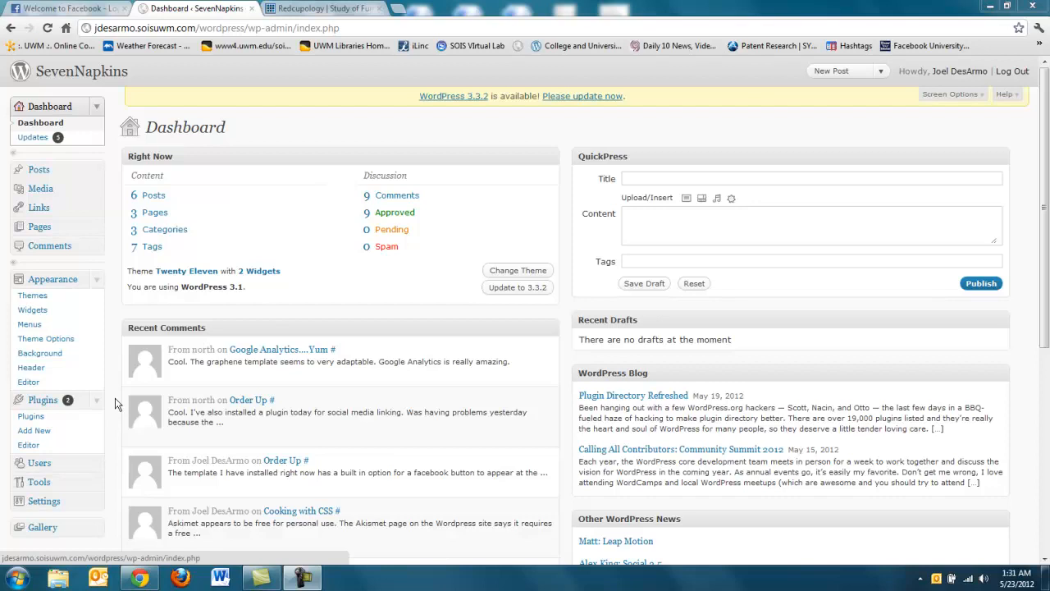
{"action": "mouse_move", "coordinate": [112, 456]}
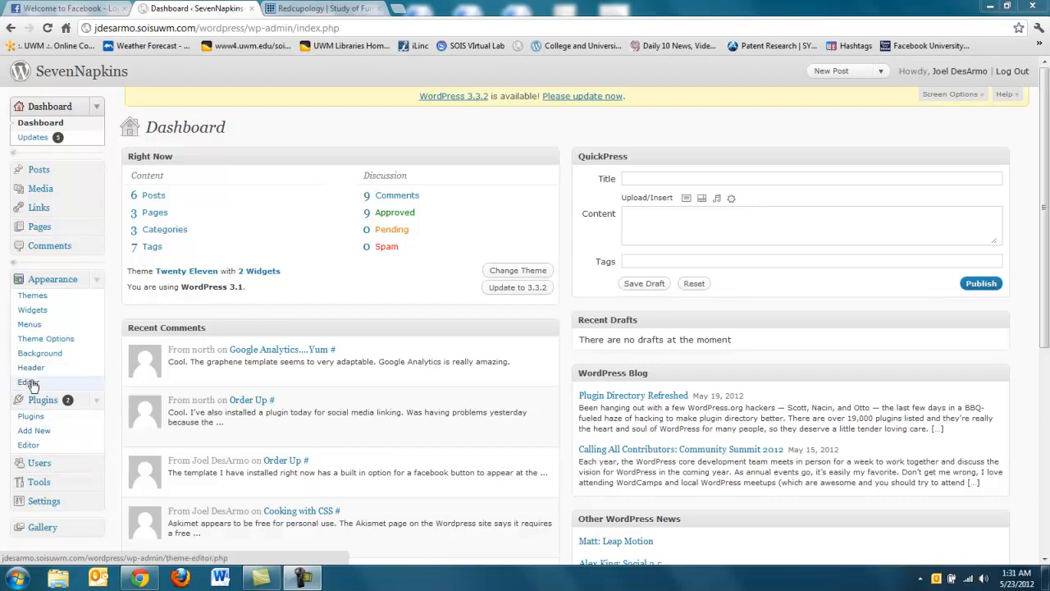
- Bring up the Twenty Eleven style.css in the theme editor and review its template file list
{"action": "left_click", "coordinate": [28, 380]}
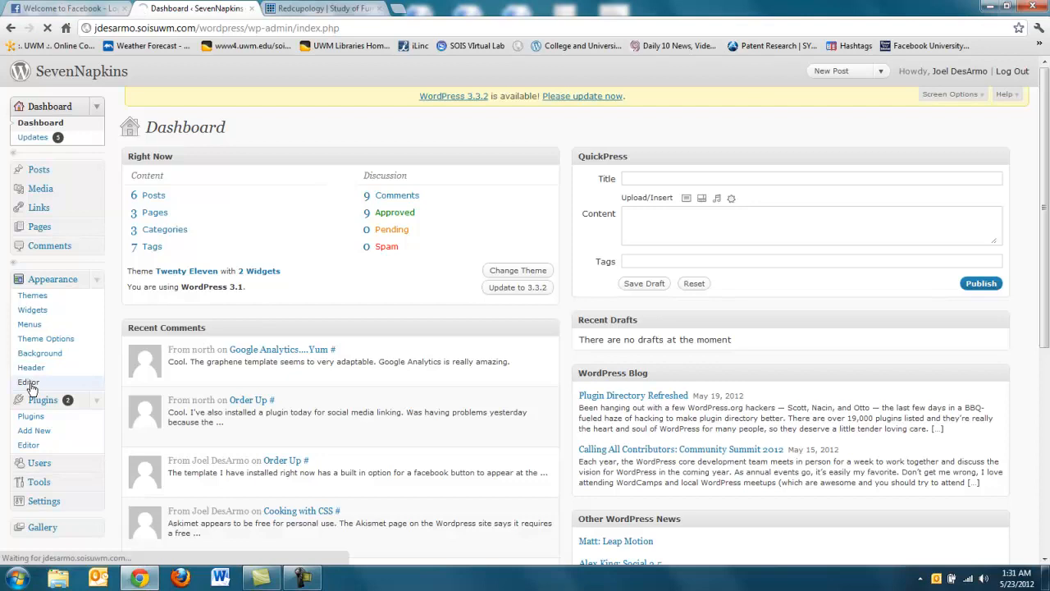
{"action": "left_click", "coordinate": [30, 383]}
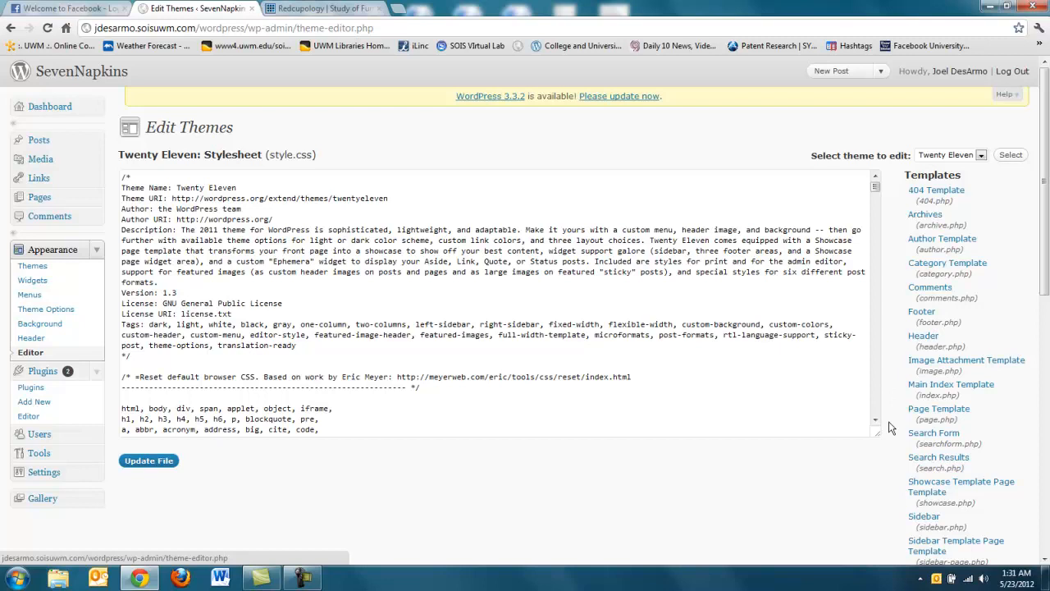
{"action": "mouse_move", "coordinate": [828, 485]}
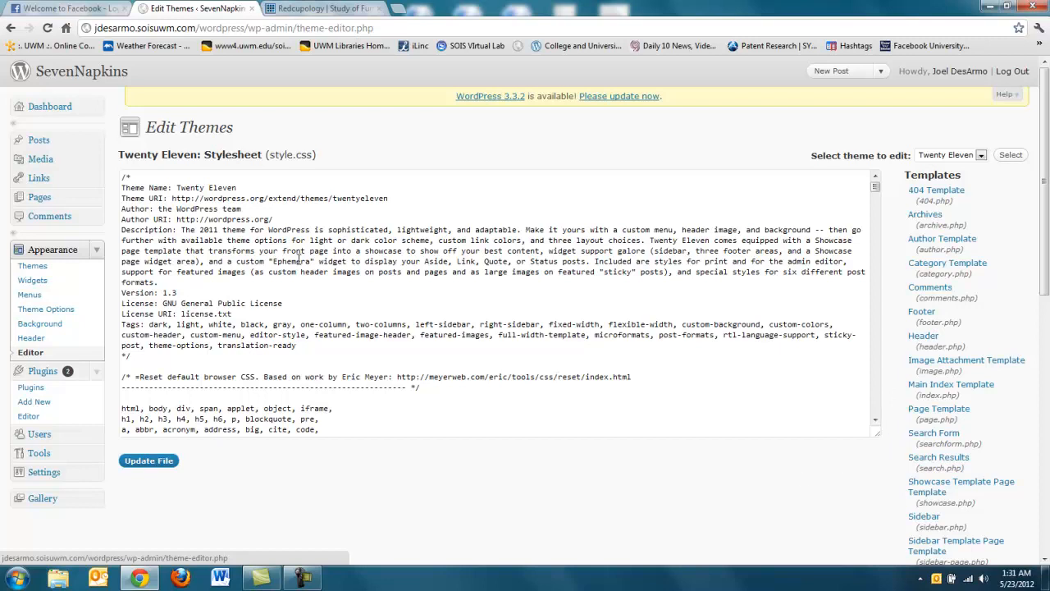
{"action": "double_click", "coordinate": [279, 154]}
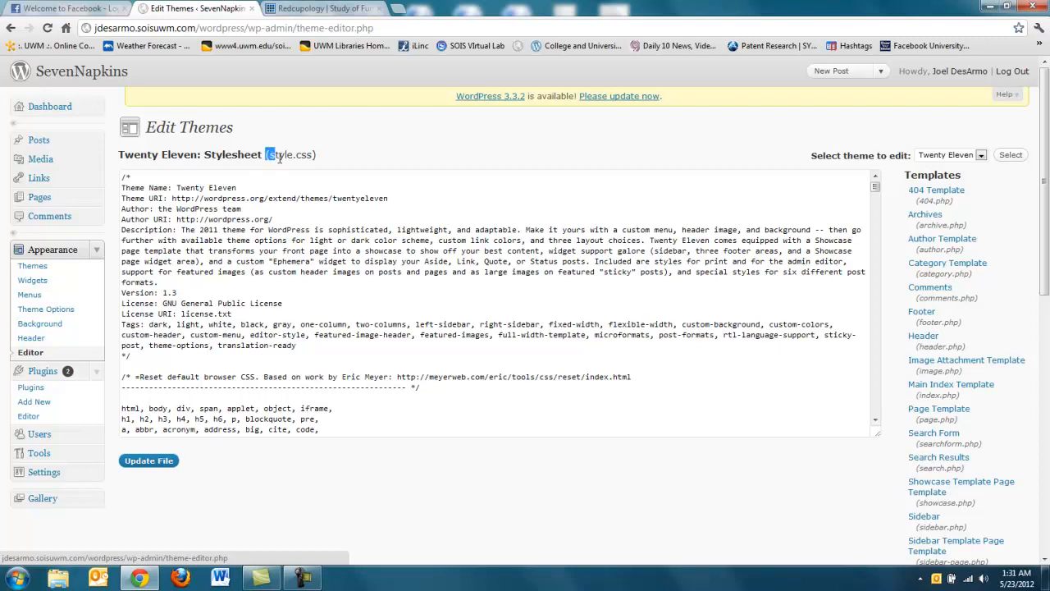
{"action": "left_click", "coordinate": [462, 169]}
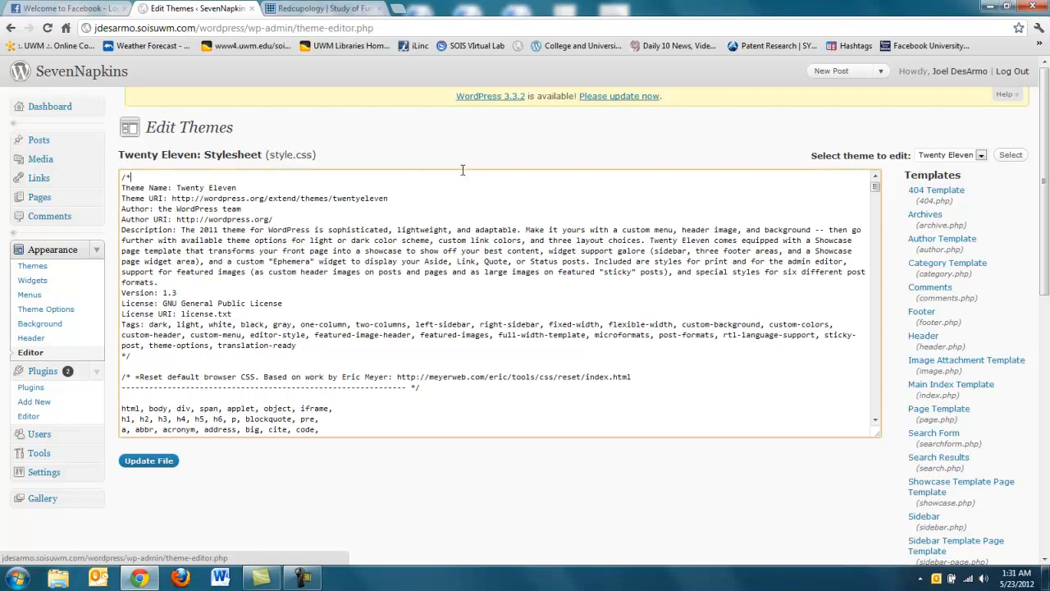
{"action": "mouse_move", "coordinate": [918, 282]}
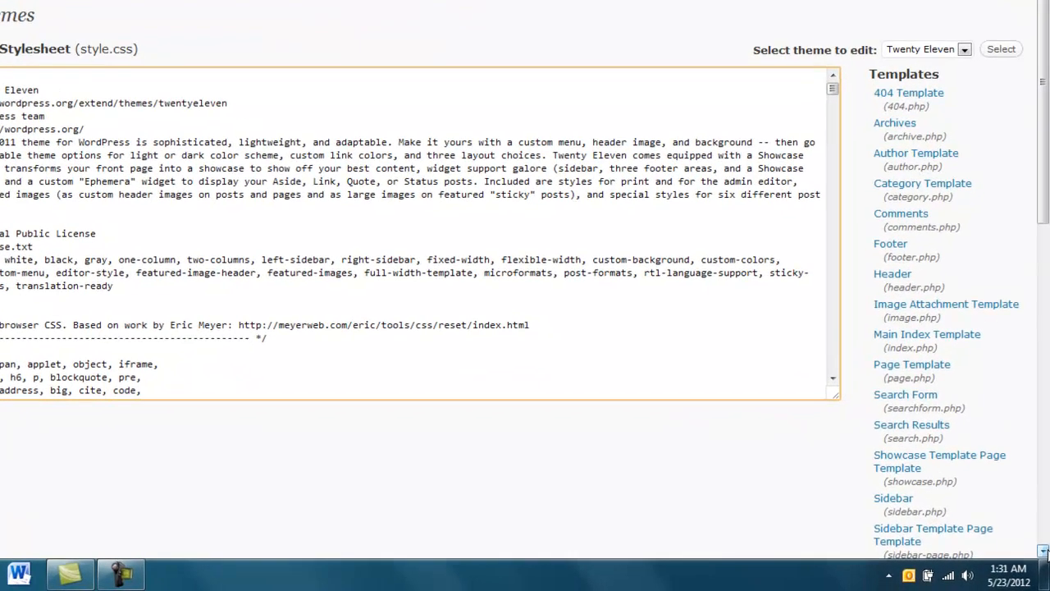
{"action": "scroll", "scroll_direction": "down", "scroll_amount": 3}
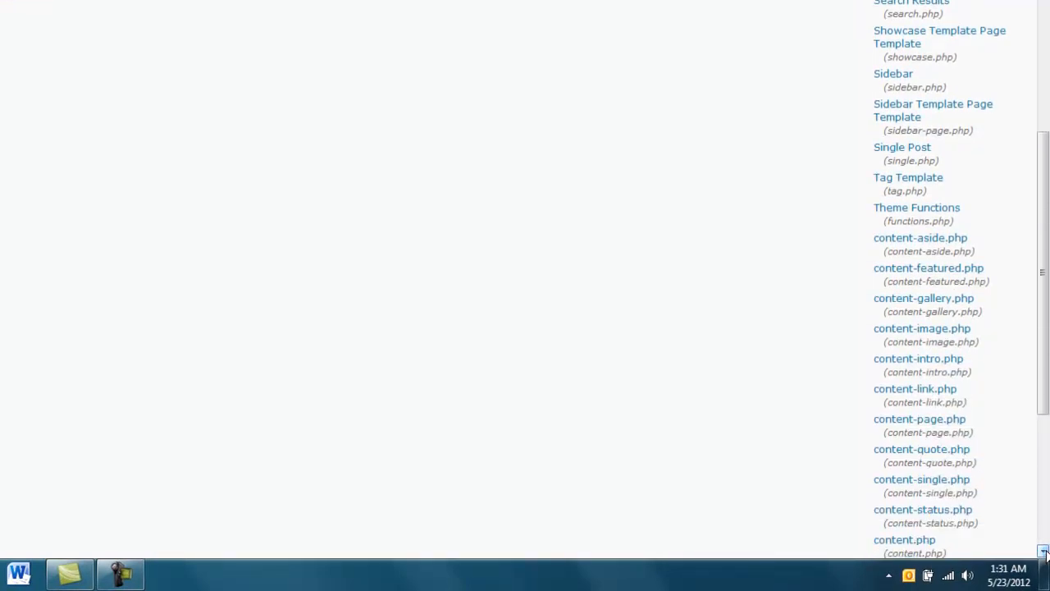
{"action": "scroll", "scroll_direction": "down", "scroll_amount": 3}
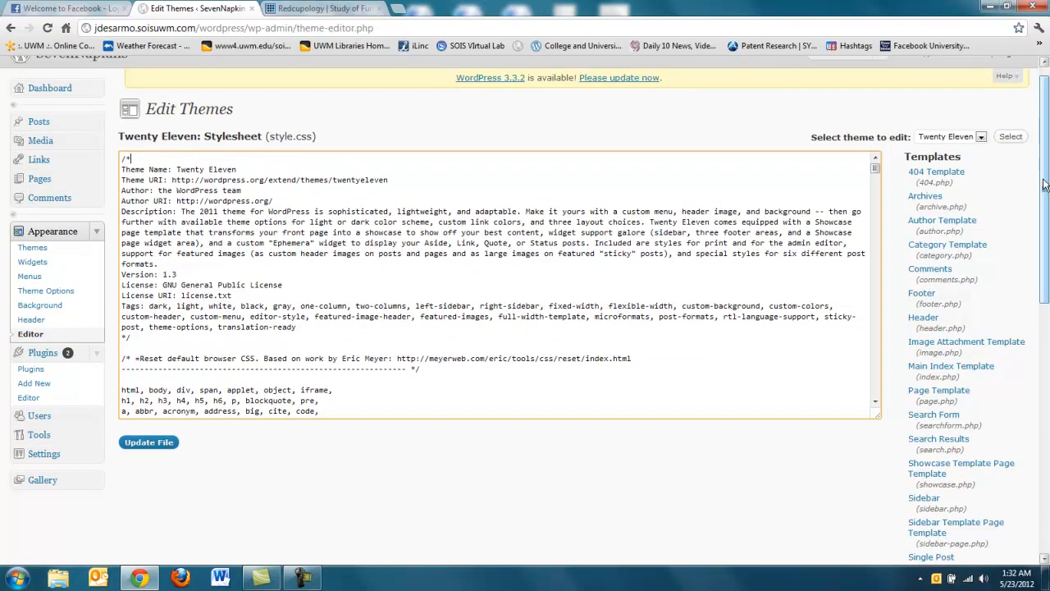
{"action": "mouse_move", "coordinate": [30, 276]}
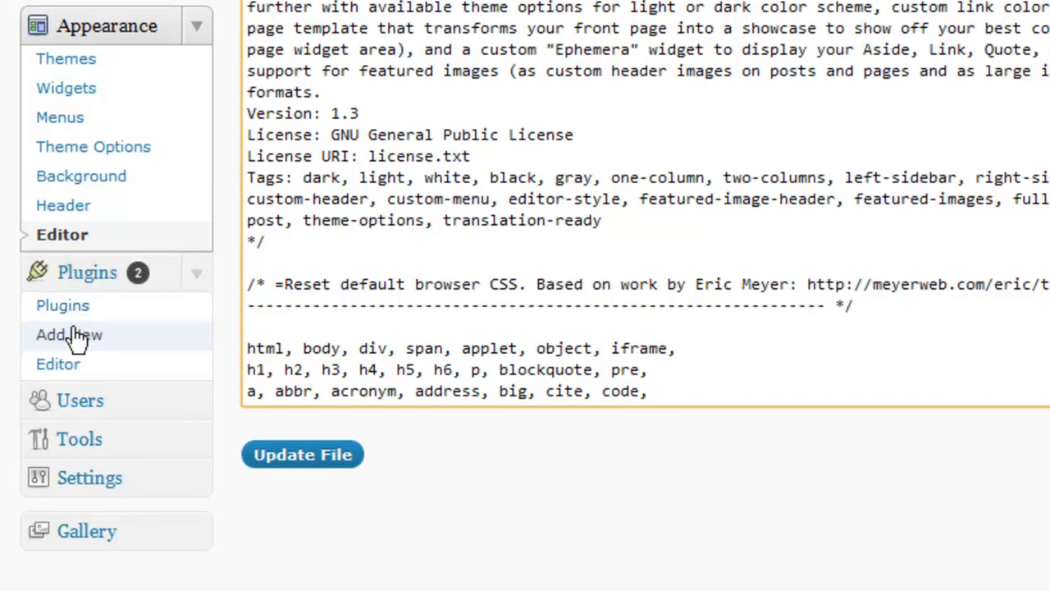
{"action": "scroll", "scroll_direction": "down", "scroll_amount": 3}
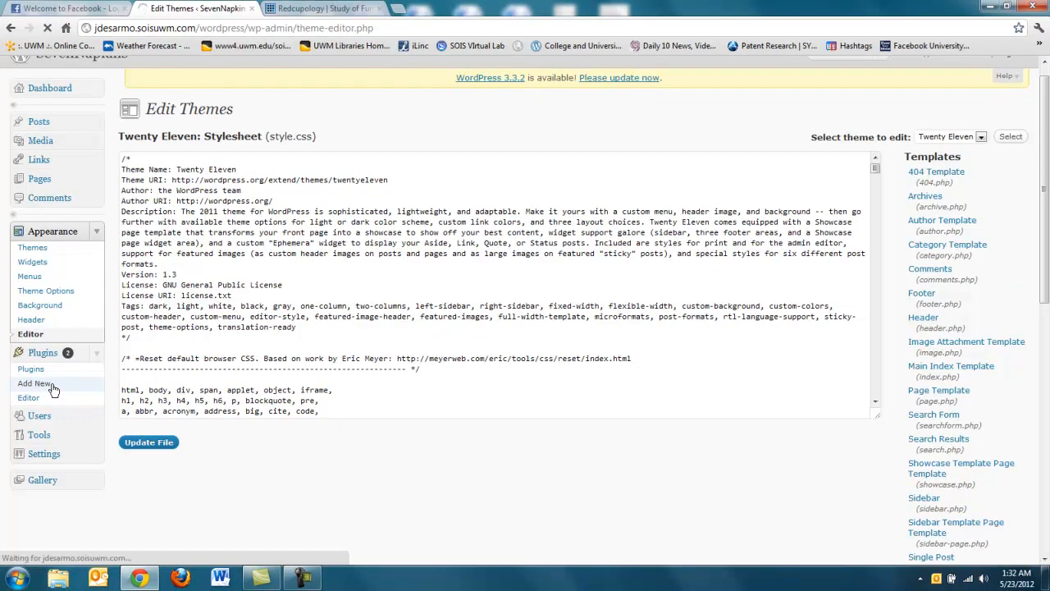
- Go to Plugins > Add New and enter 'Resize Twenty Eleven Header' as the search term
{"action": "left_click", "coordinate": [36, 383]}
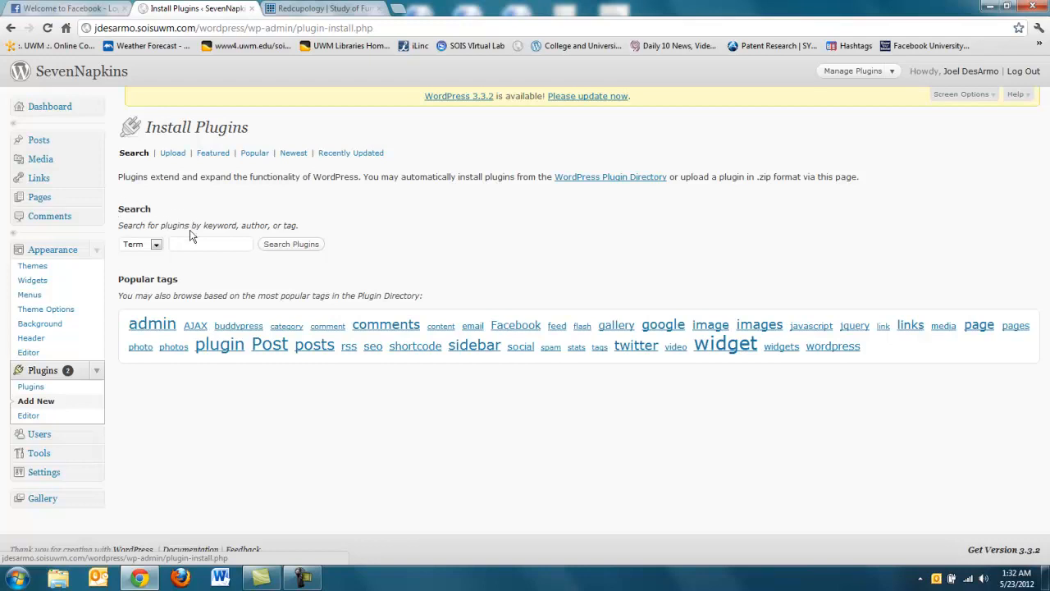
{"action": "left_click", "coordinate": [210, 243]}
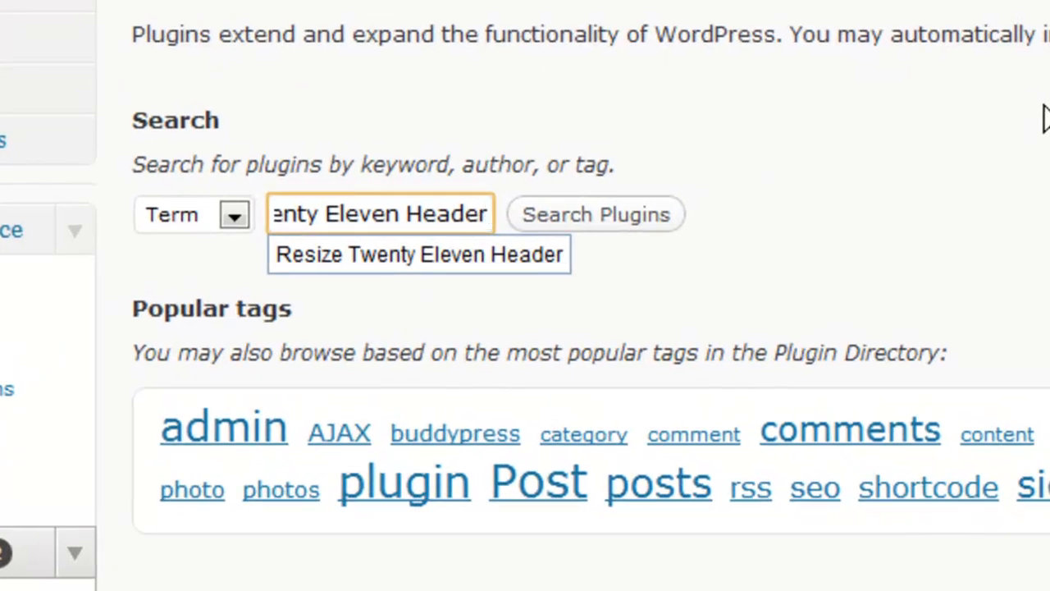
{"action": "mouse_move", "coordinate": [636, 287]}
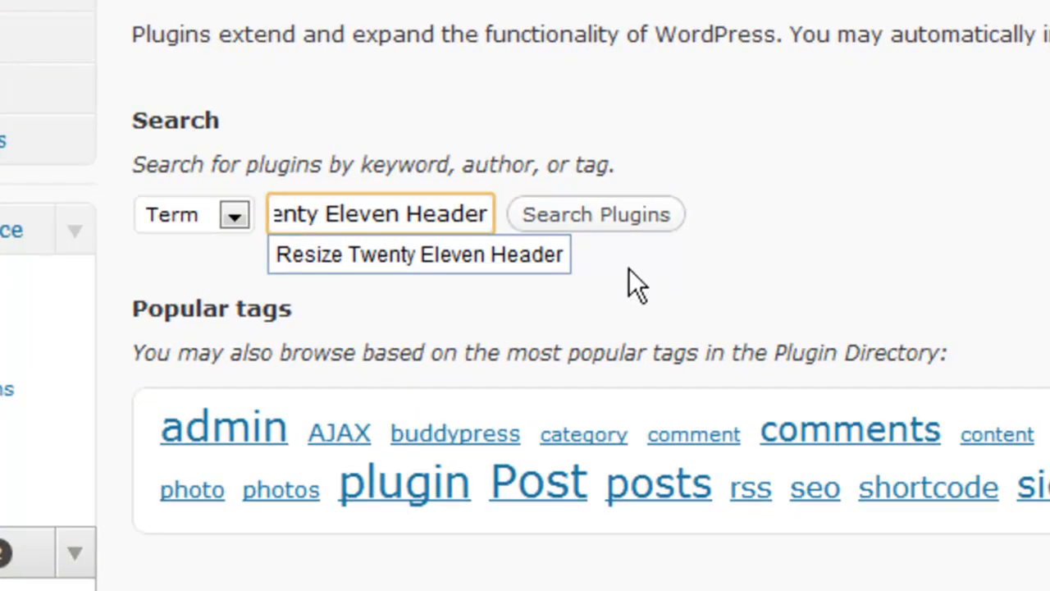
{"action": "mouse_move", "coordinate": [341, 303]}
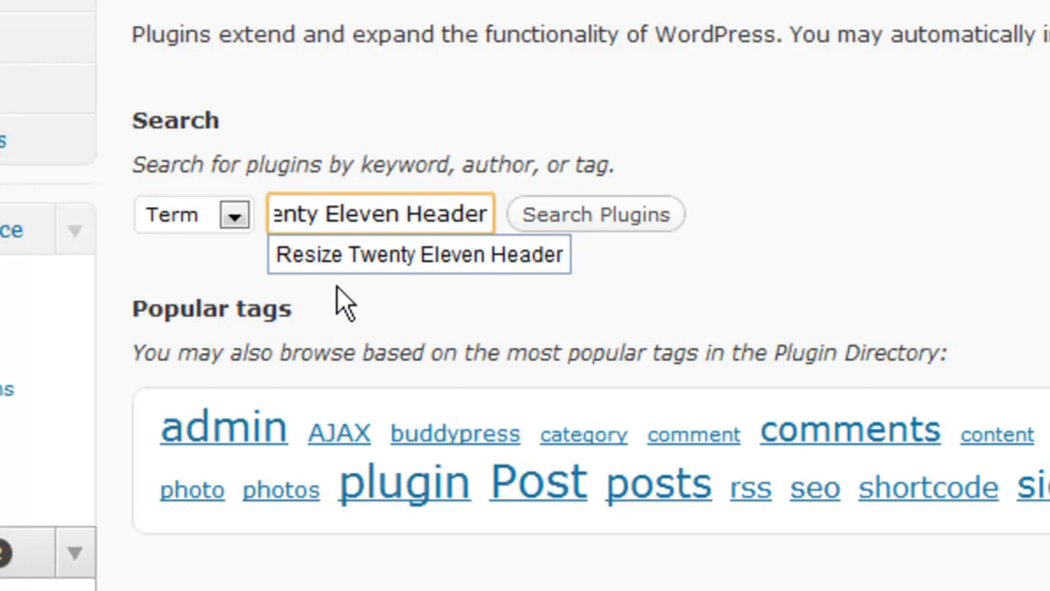
{"action": "mouse_move", "coordinate": [770, 294]}
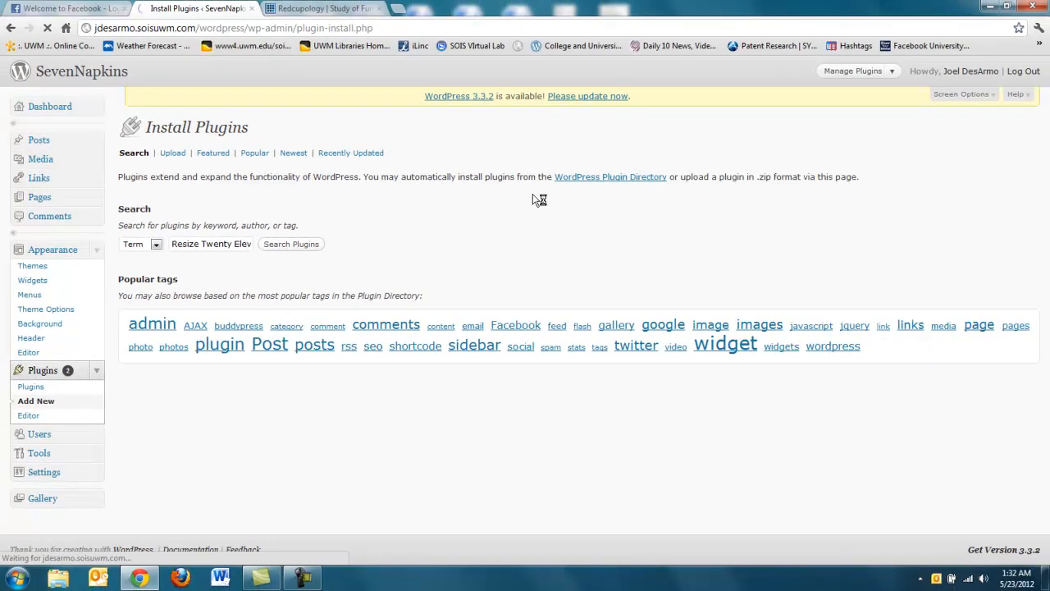
- Search for the plugin, then install Resize Twenty Eleven Header 0.1.1 and confirm the prompt
{"action": "left_click", "coordinate": [292, 242]}
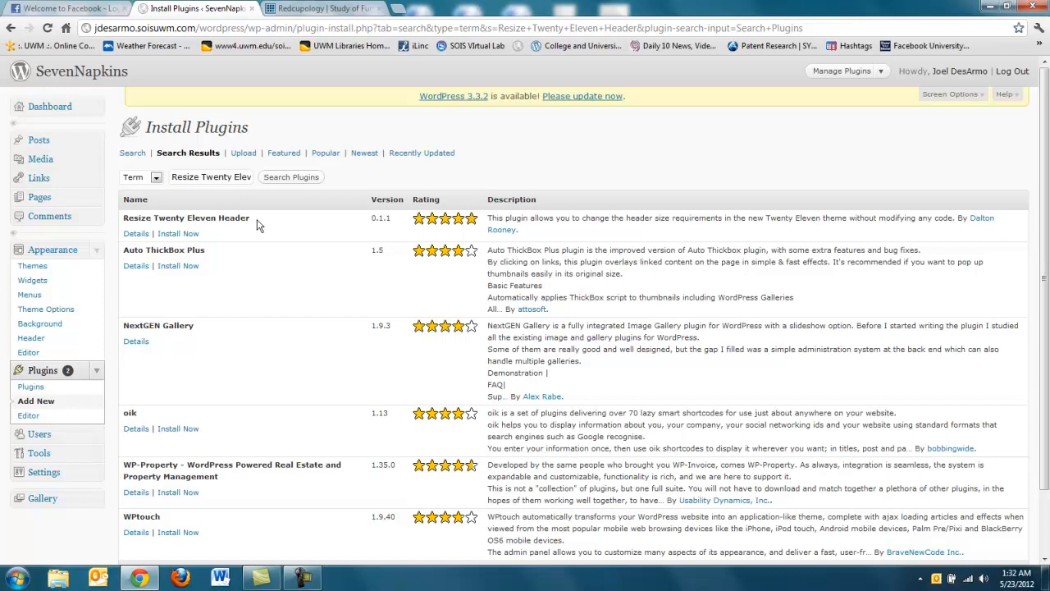
{"action": "mouse_move", "coordinate": [335, 217]}
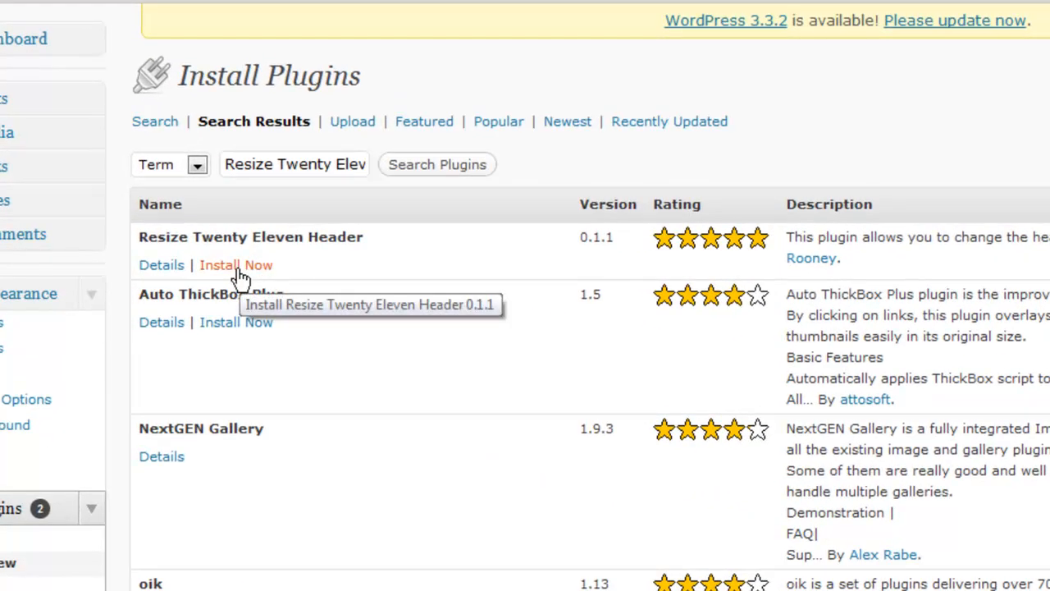
{"action": "left_click", "coordinate": [237, 264]}
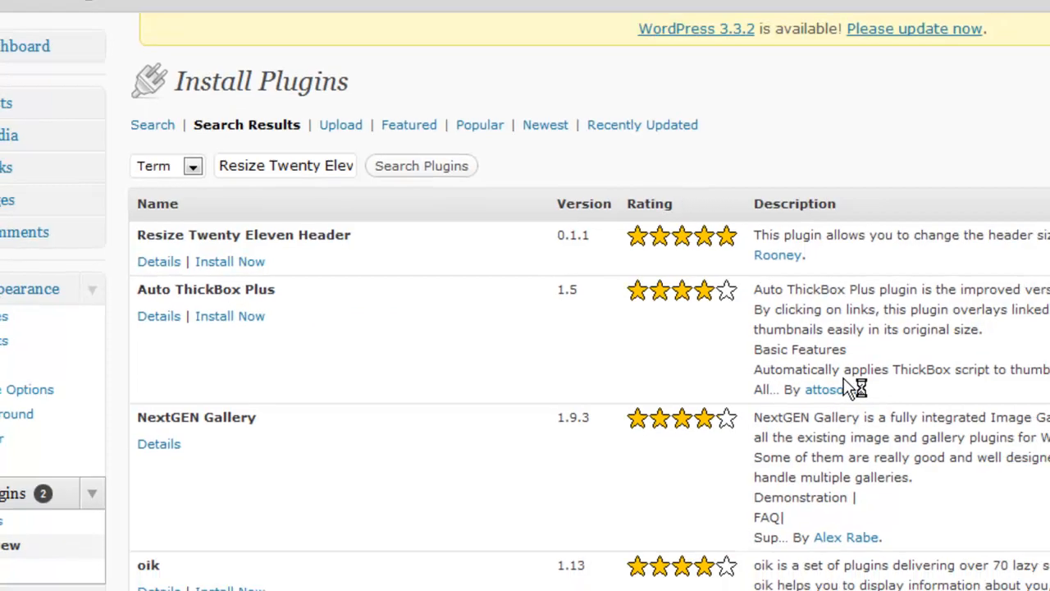
{"action": "left_click", "coordinate": [230, 261]}
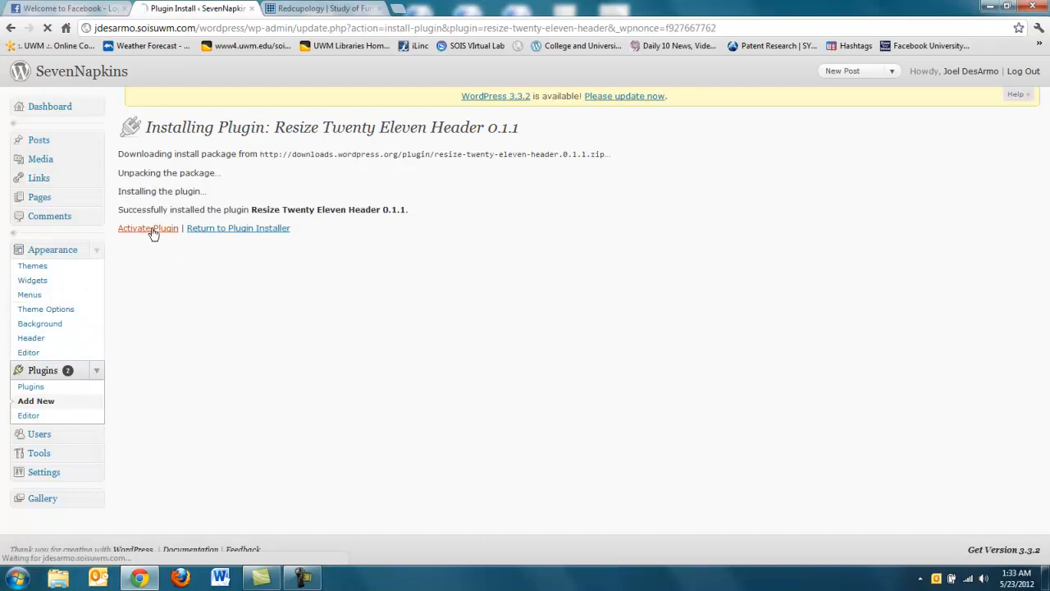
- Activate the newly installed plugin and review it in the Plugins list
{"action": "left_click", "coordinate": [147, 227]}
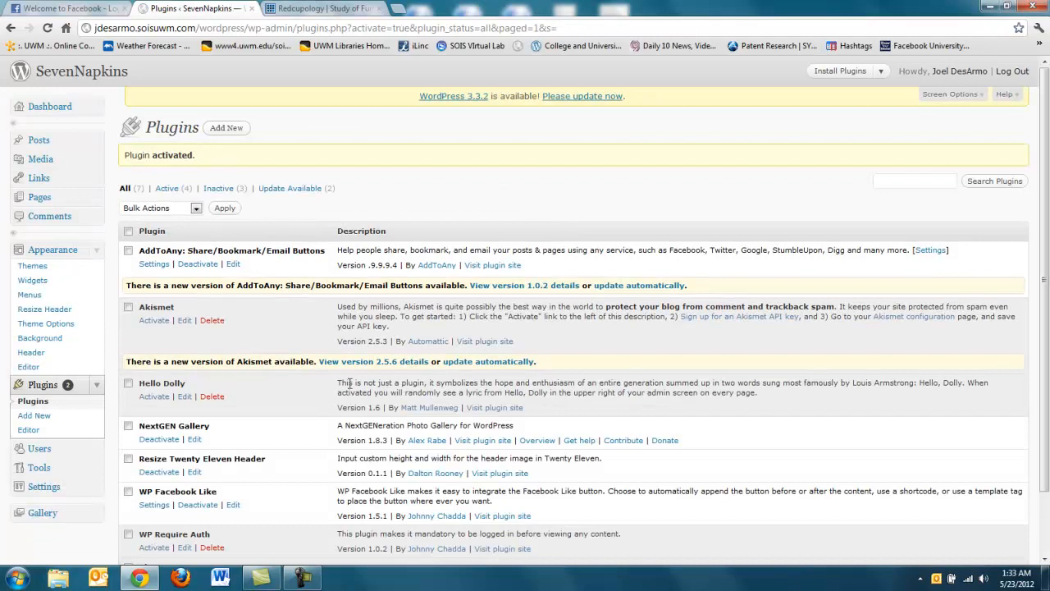
{"action": "scroll", "scroll_direction": "down", "scroll_amount": 3}
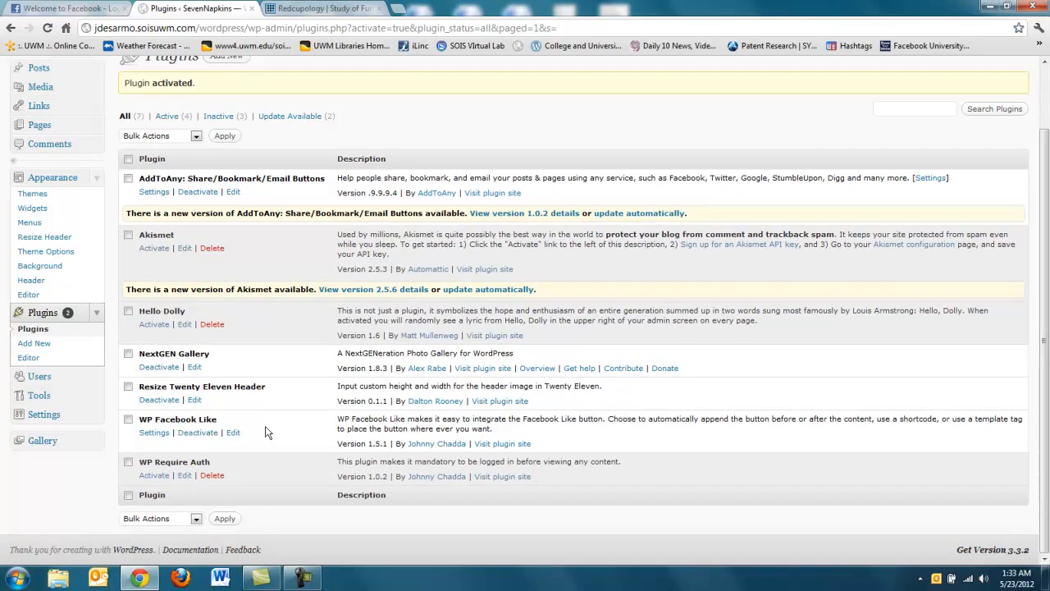
{"action": "mouse_move", "coordinate": [285, 412]}
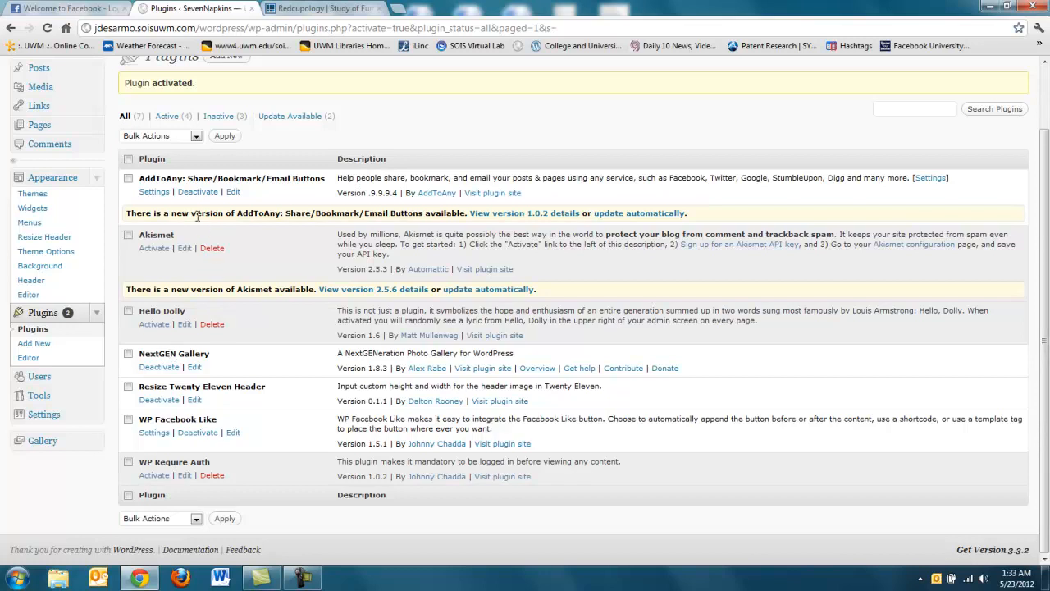
{"action": "mouse_move", "coordinate": [211, 402]}
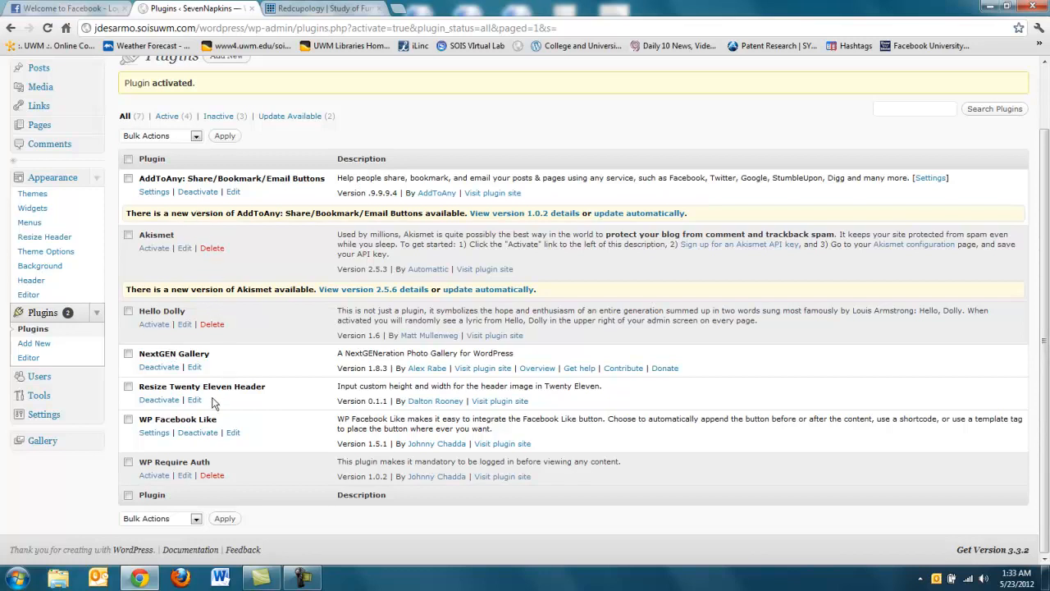
{"action": "mouse_move", "coordinate": [250, 390]}
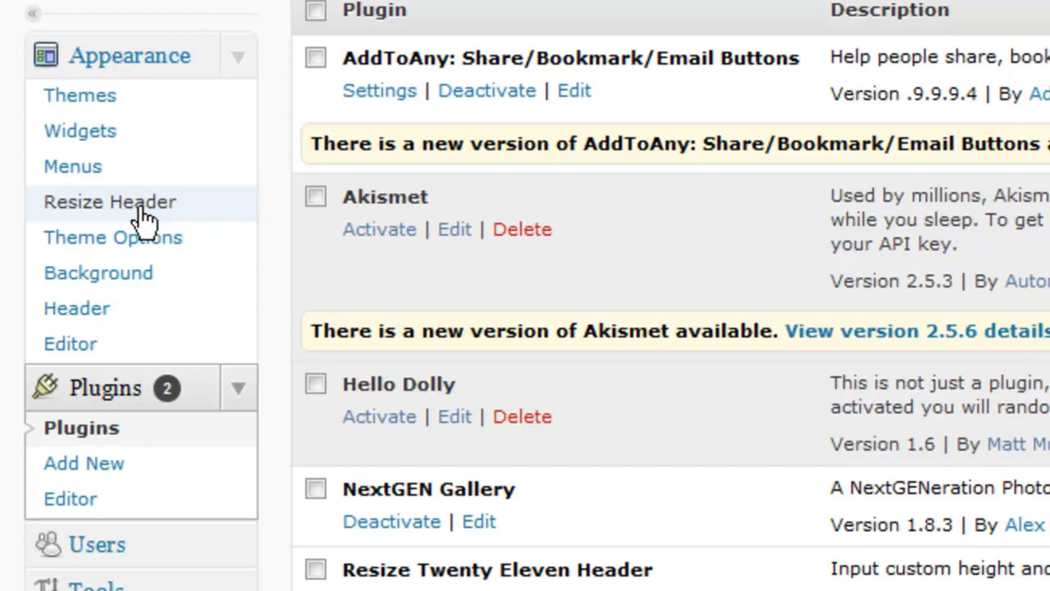
{"action": "mouse_move", "coordinate": [223, 217]}
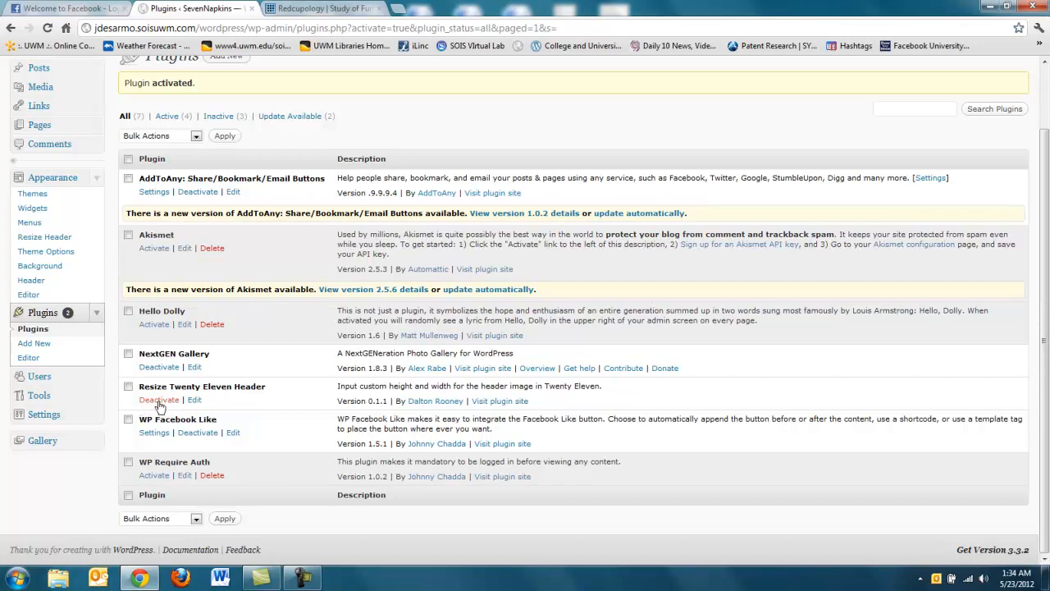
{"action": "left_click", "coordinate": [158, 400]}
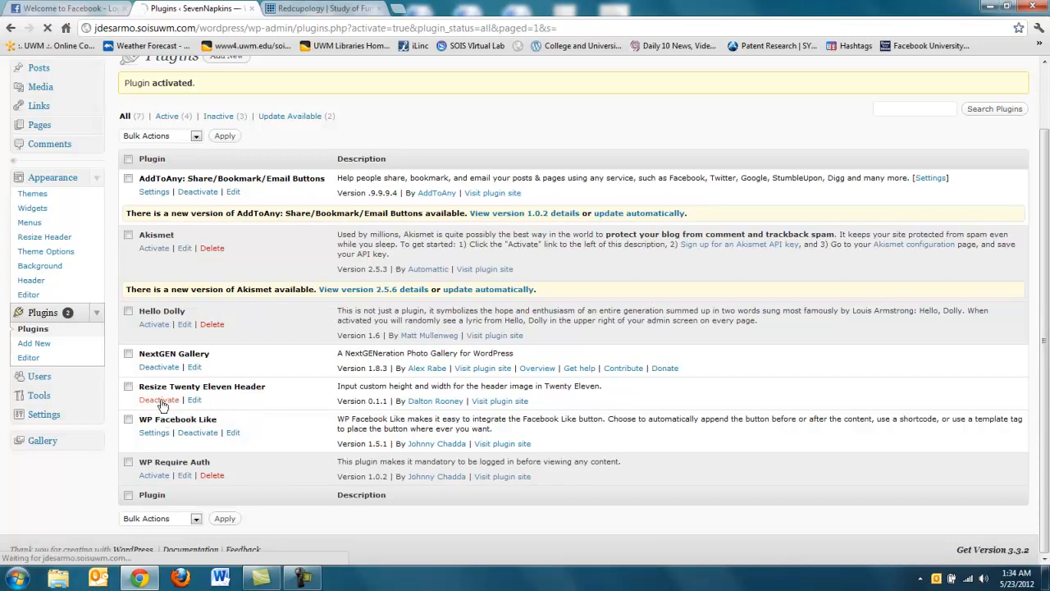
{"action": "left_click", "coordinate": [157, 400]}
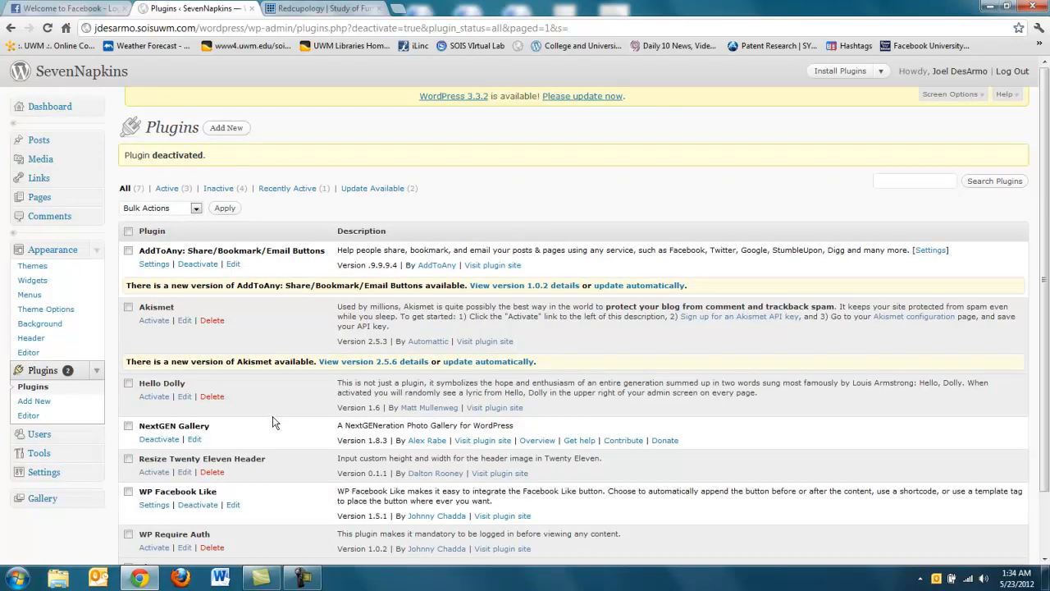
{"action": "scroll", "scroll_direction": "down", "scroll_amount": 3}
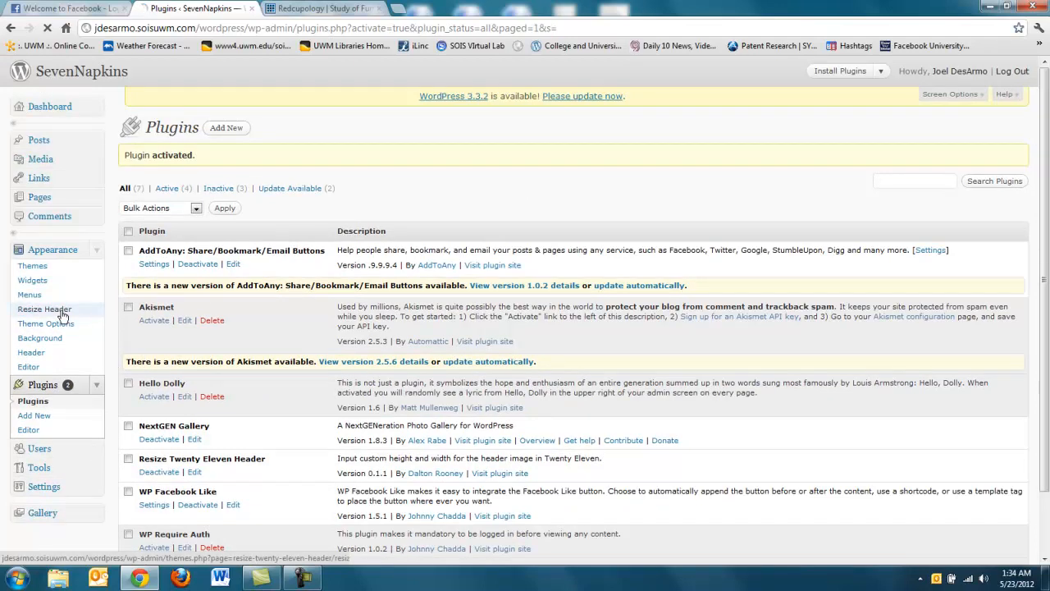
- Show the Resize Header settings page with Width 1000 and Height 288 under Appearance
{"action": "left_click", "coordinate": [44, 309]}
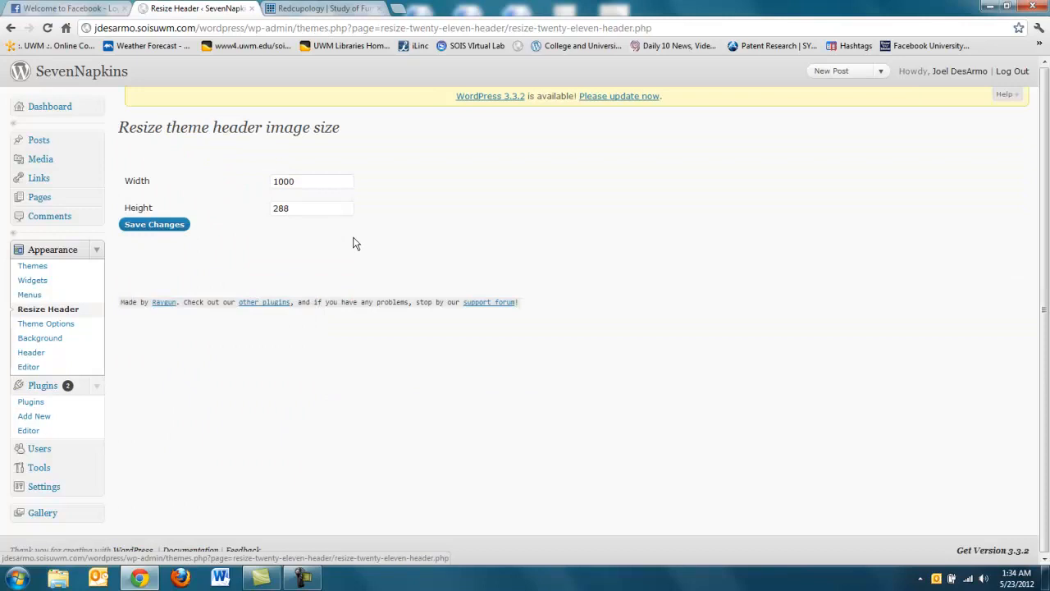
{"action": "mouse_move", "coordinate": [286, 243]}
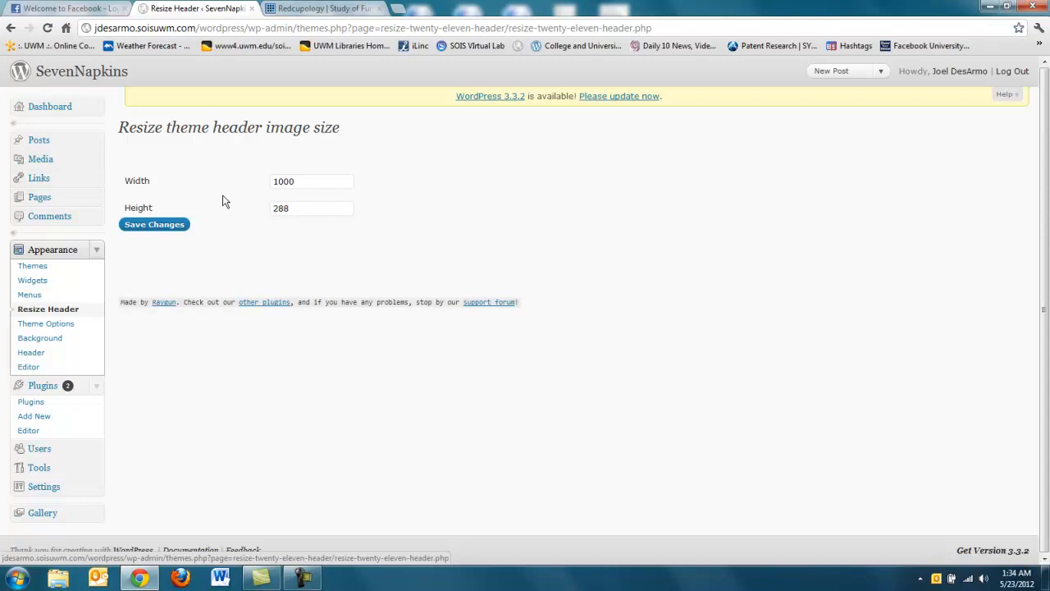
{"action": "mouse_move", "coordinate": [319, 146]}
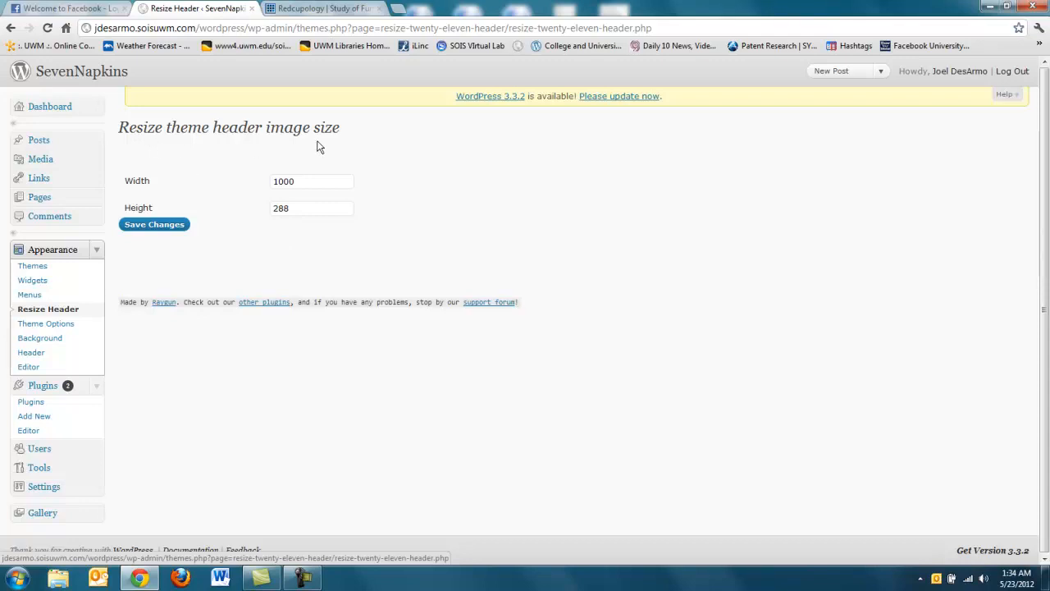
{"action": "mouse_move", "coordinate": [191, 145]}
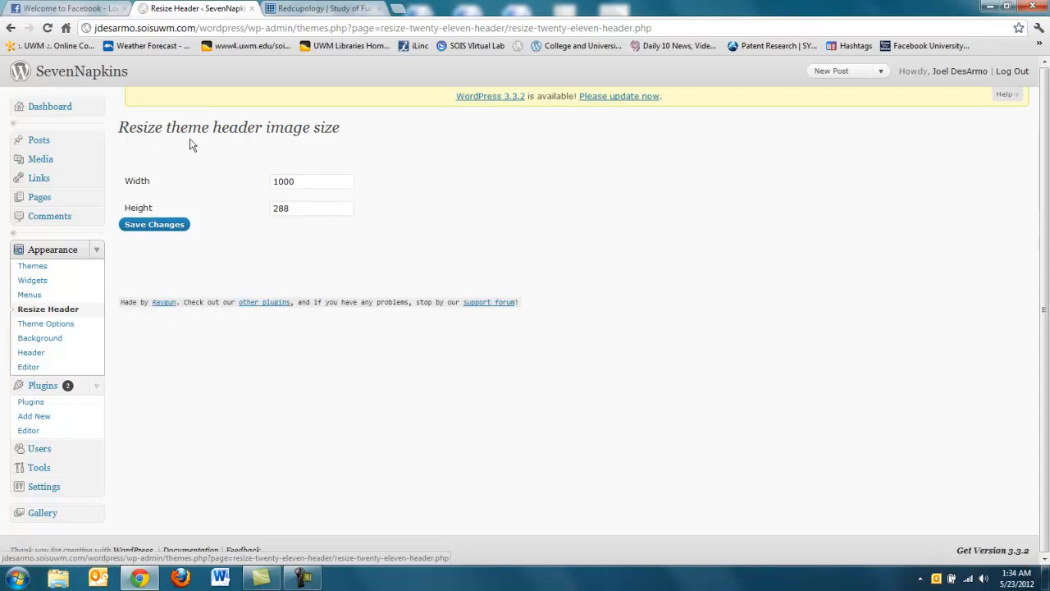
{"action": "mouse_move", "coordinate": [327, 174]}
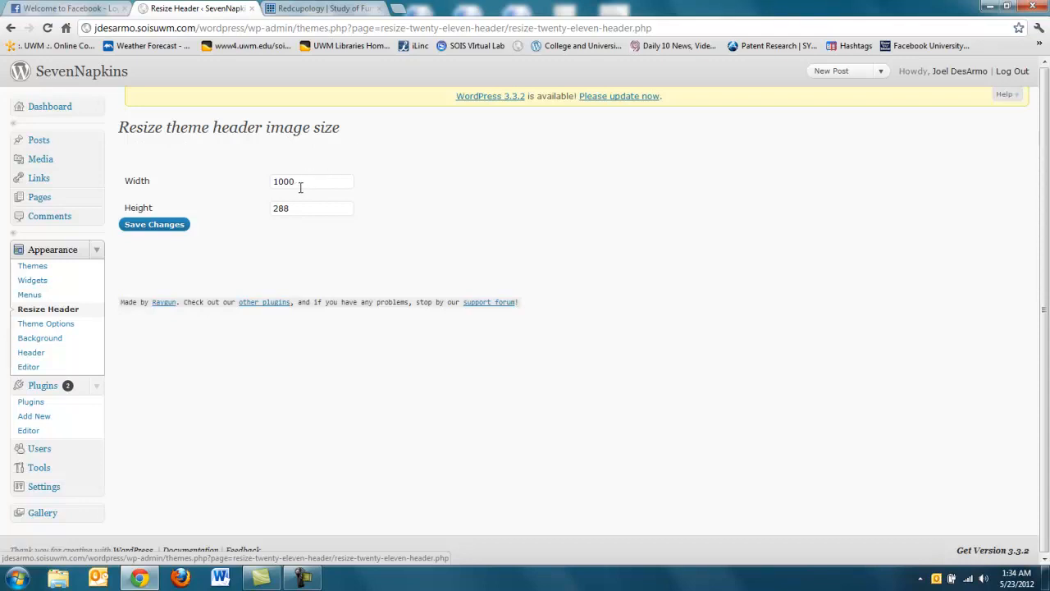
{"action": "mouse_move", "coordinate": [162, 236]}
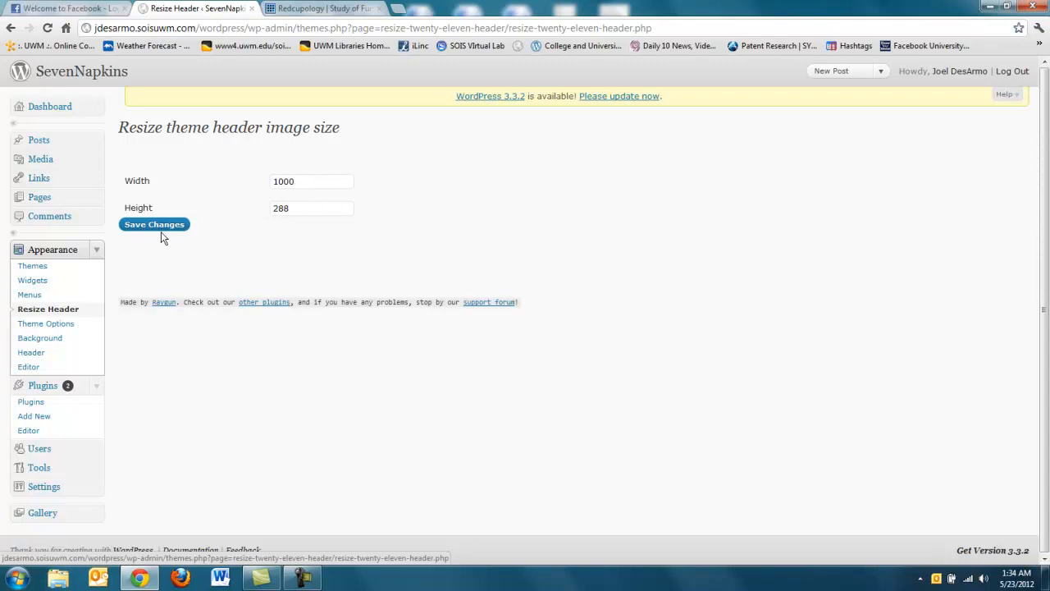
{"action": "mouse_move", "coordinate": [186, 269]}
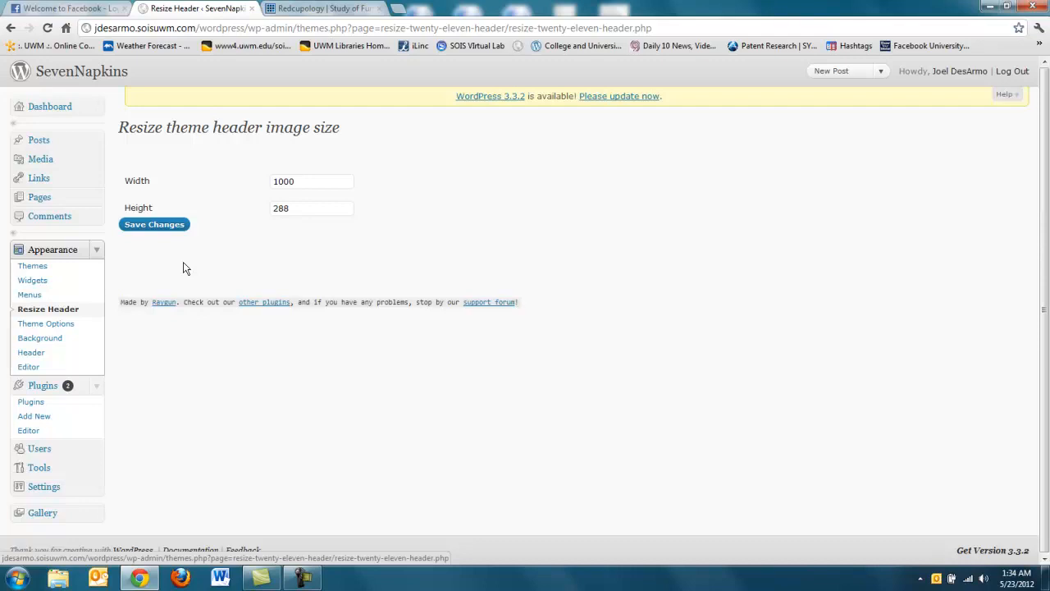
{"action": "mouse_move", "coordinate": [866, 164]}
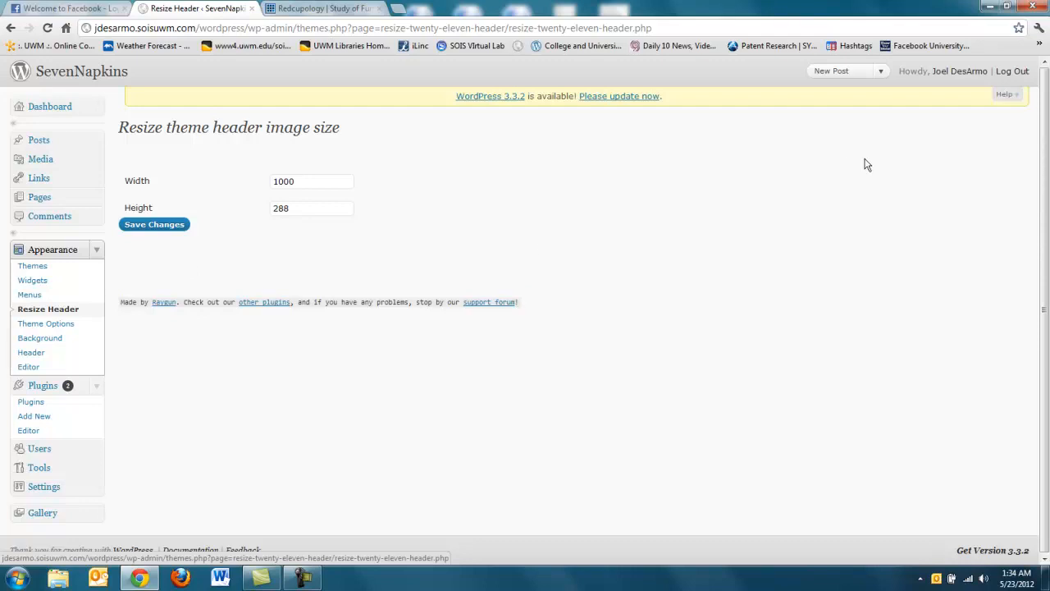